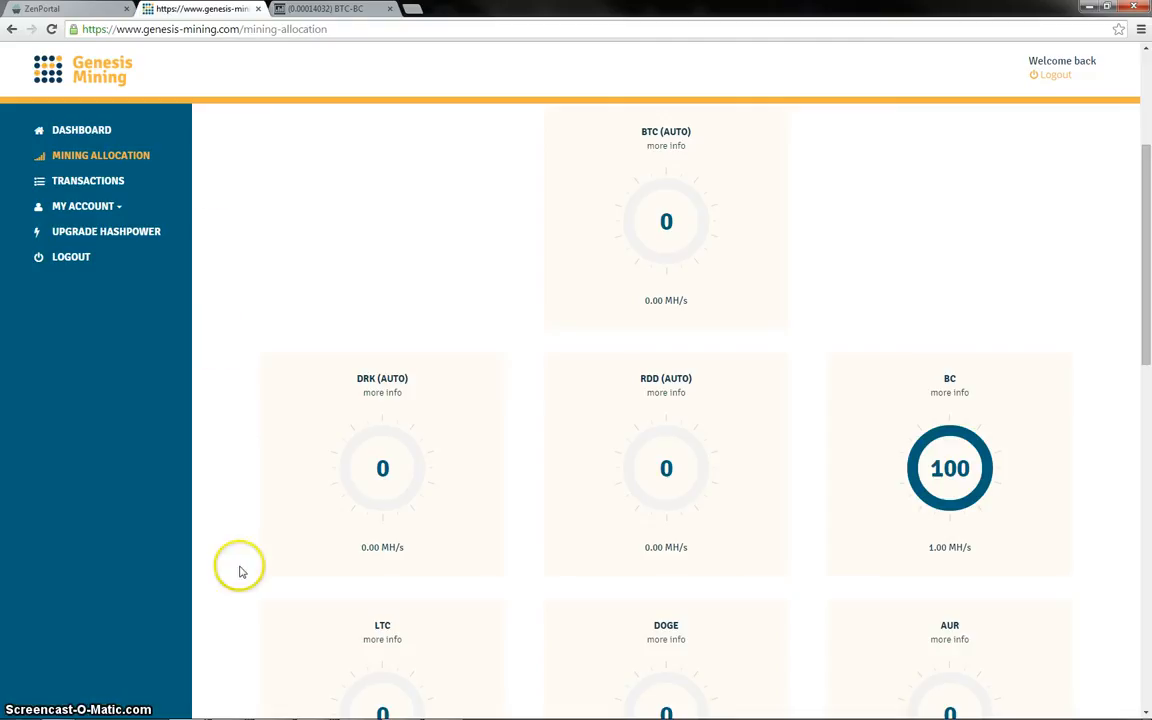
Show the My Transactions table with the seven daily BC payouts of 26.09–02.10.2014.
{"action": "left_click", "coordinate": [88, 180]}
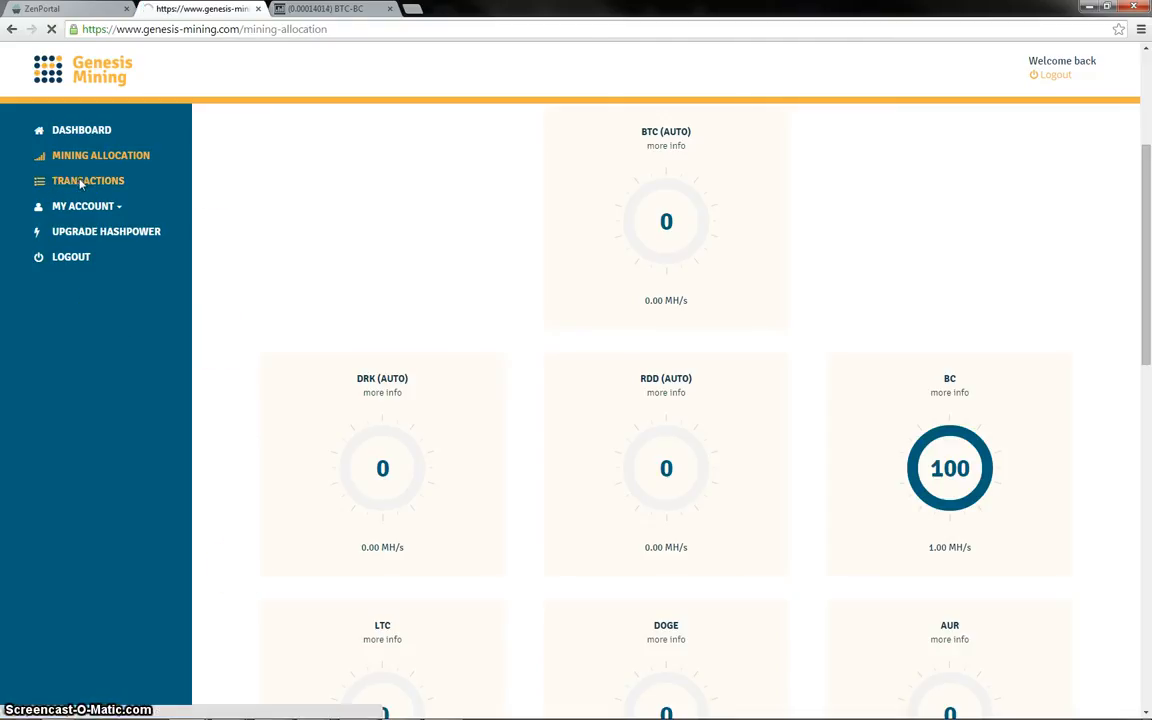
{"action": "left_click", "coordinate": [88, 180]}
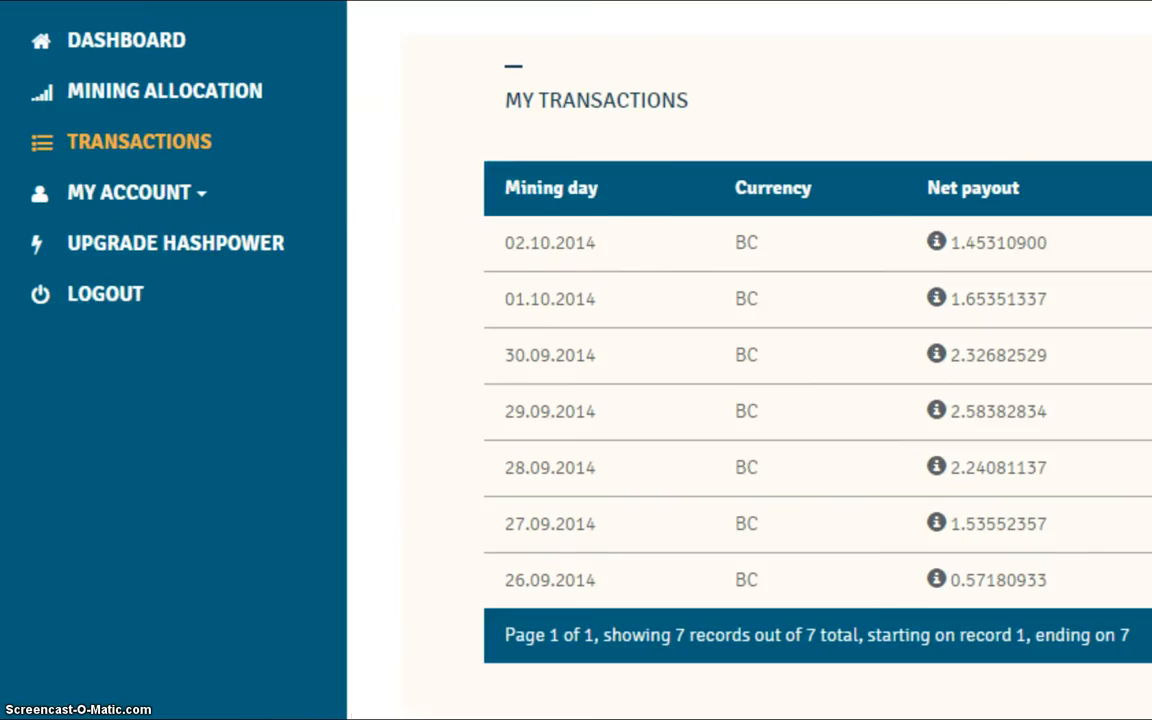
{"action": "mouse_move", "coordinate": [228, 266]}
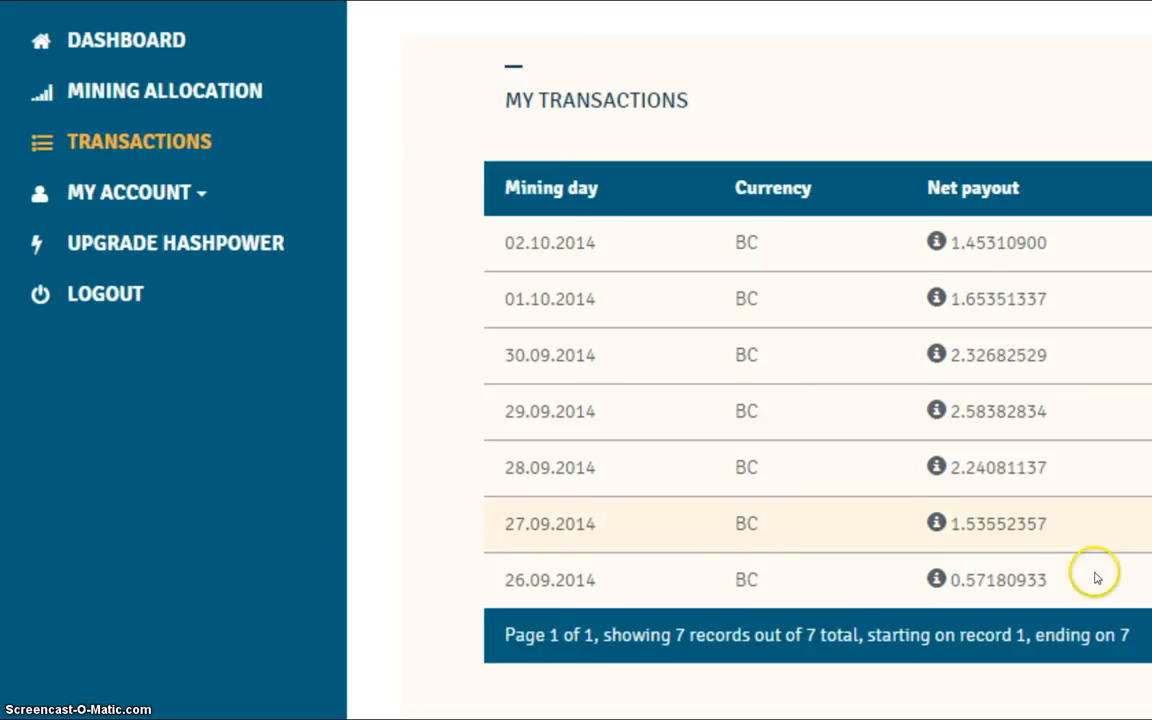
{"action": "mouse_move", "coordinate": [1096, 592]}
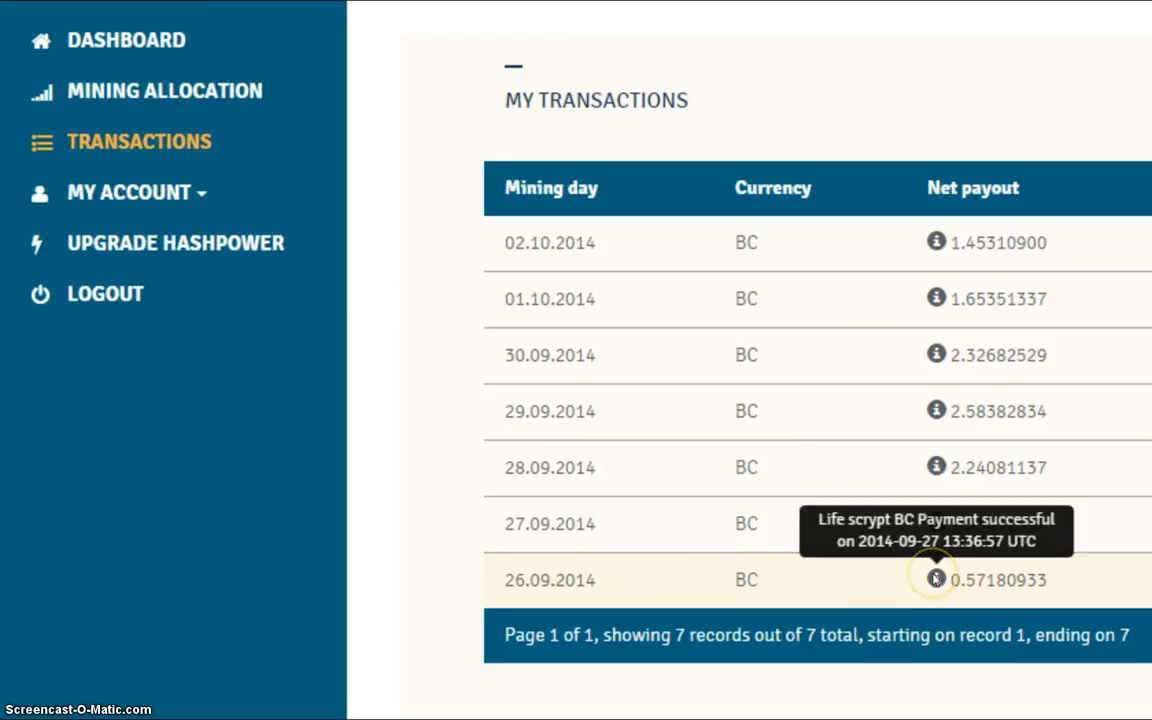
{"action": "mouse_move", "coordinate": [776, 604]}
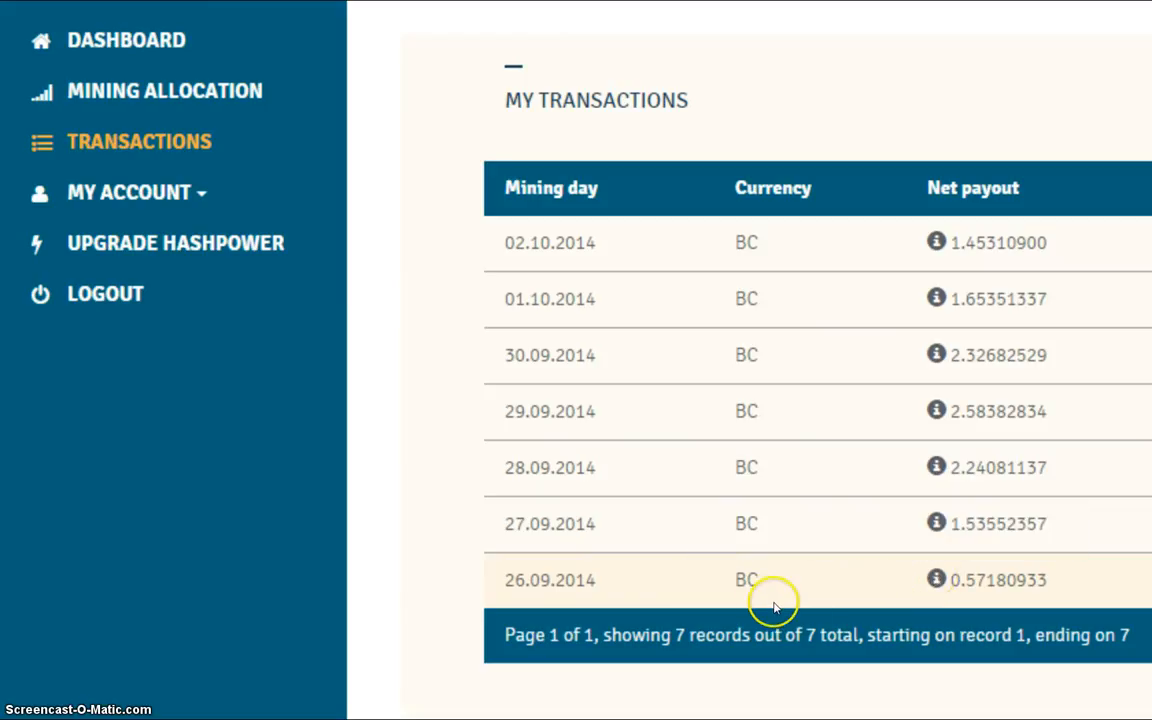
{"action": "mouse_move", "coordinate": [858, 604]}
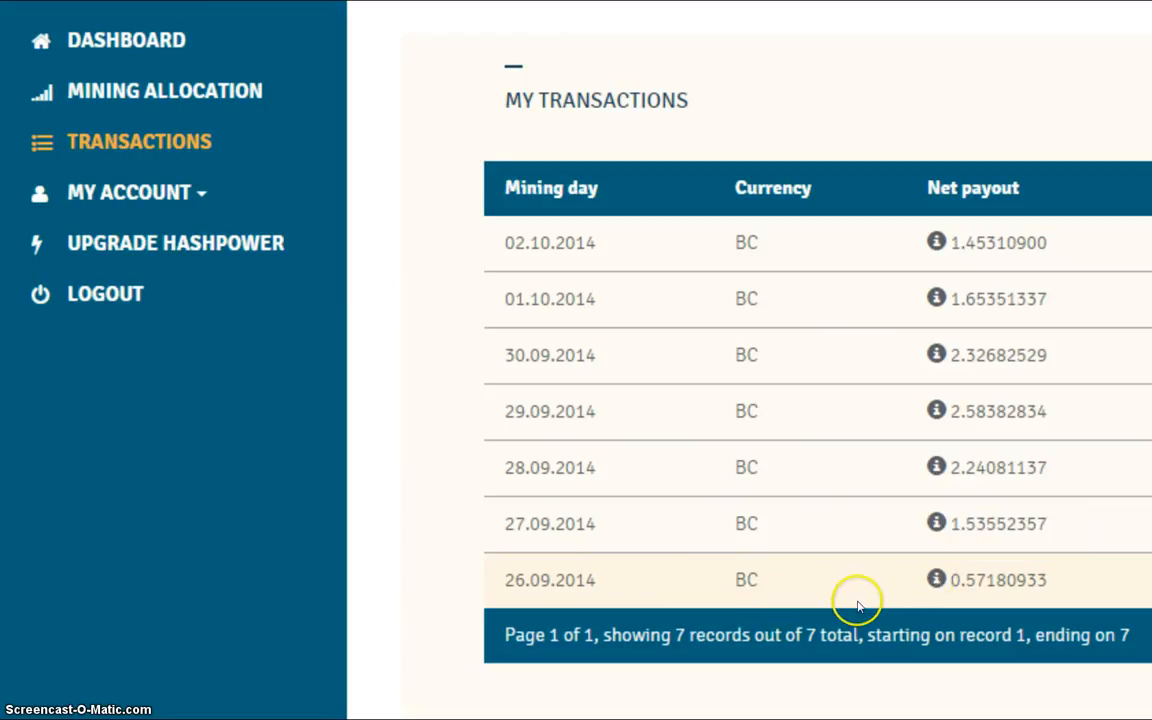
{"action": "mouse_move", "coordinate": [980, 610]}
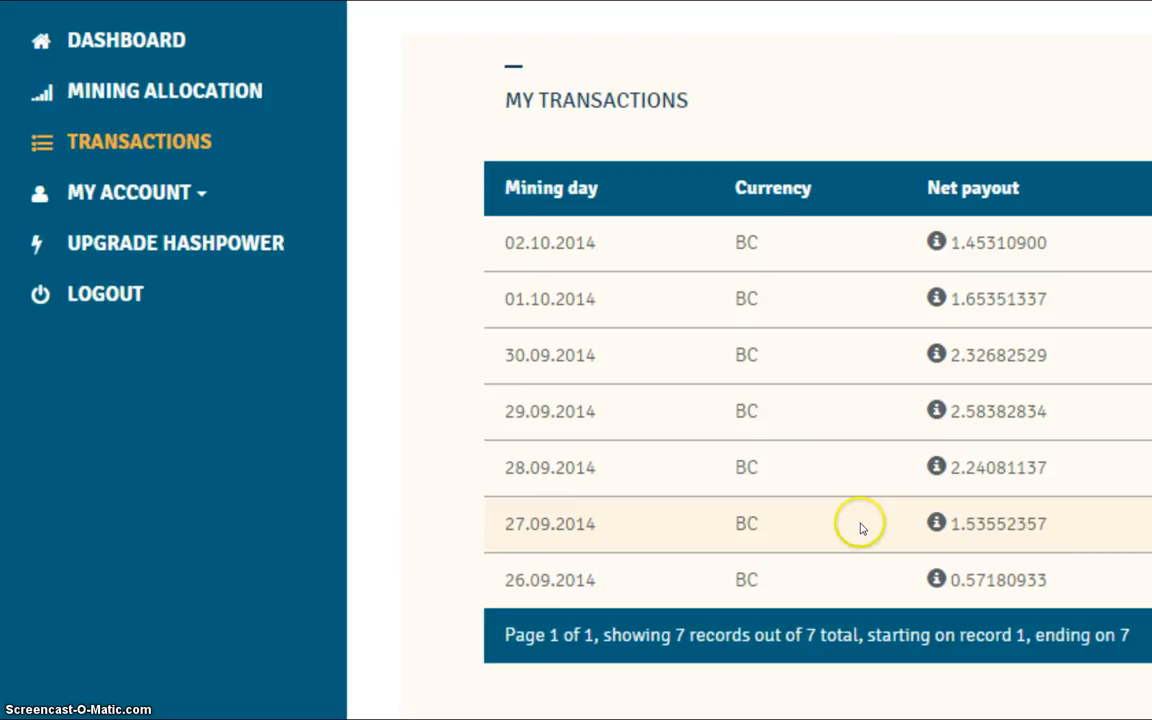
{"action": "mouse_move", "coordinate": [860, 466]}
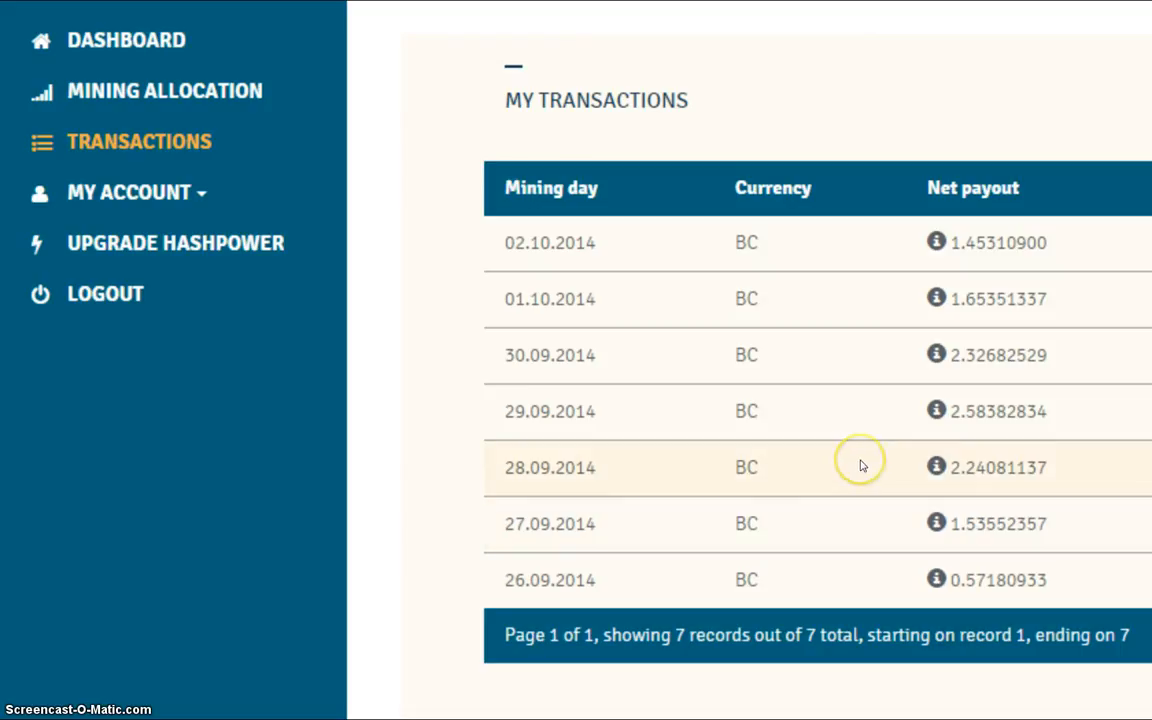
{"action": "mouse_move", "coordinate": [860, 412]}
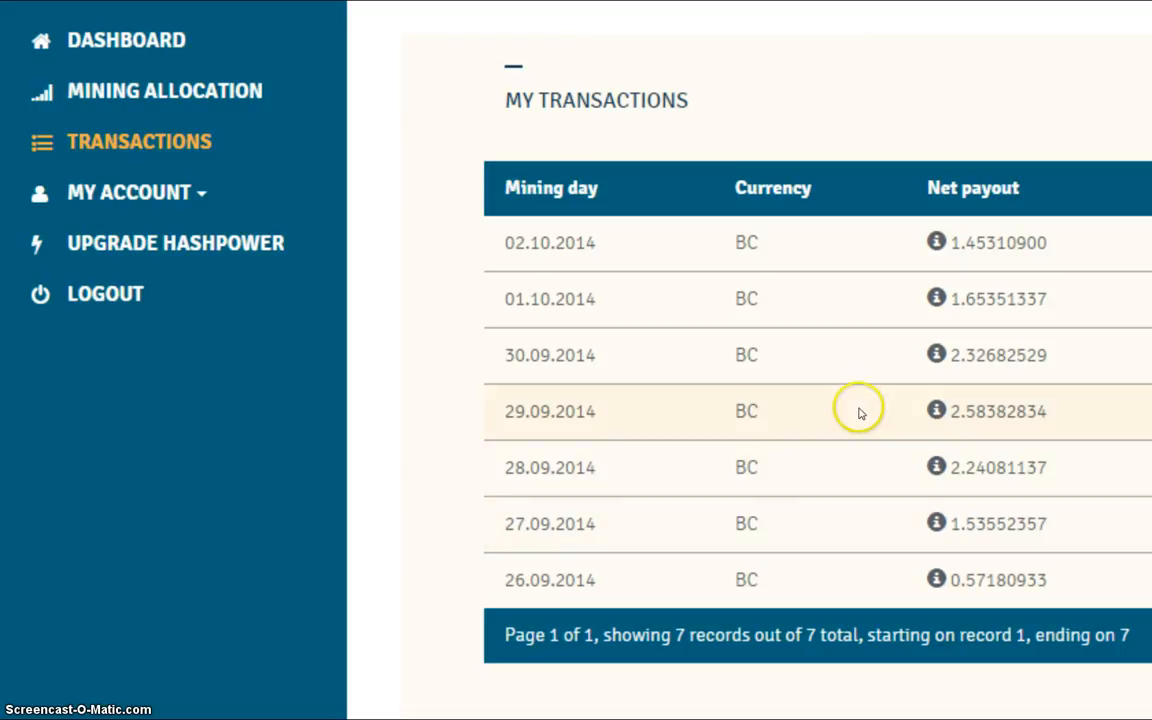
{"action": "mouse_move", "coordinate": [864, 410]}
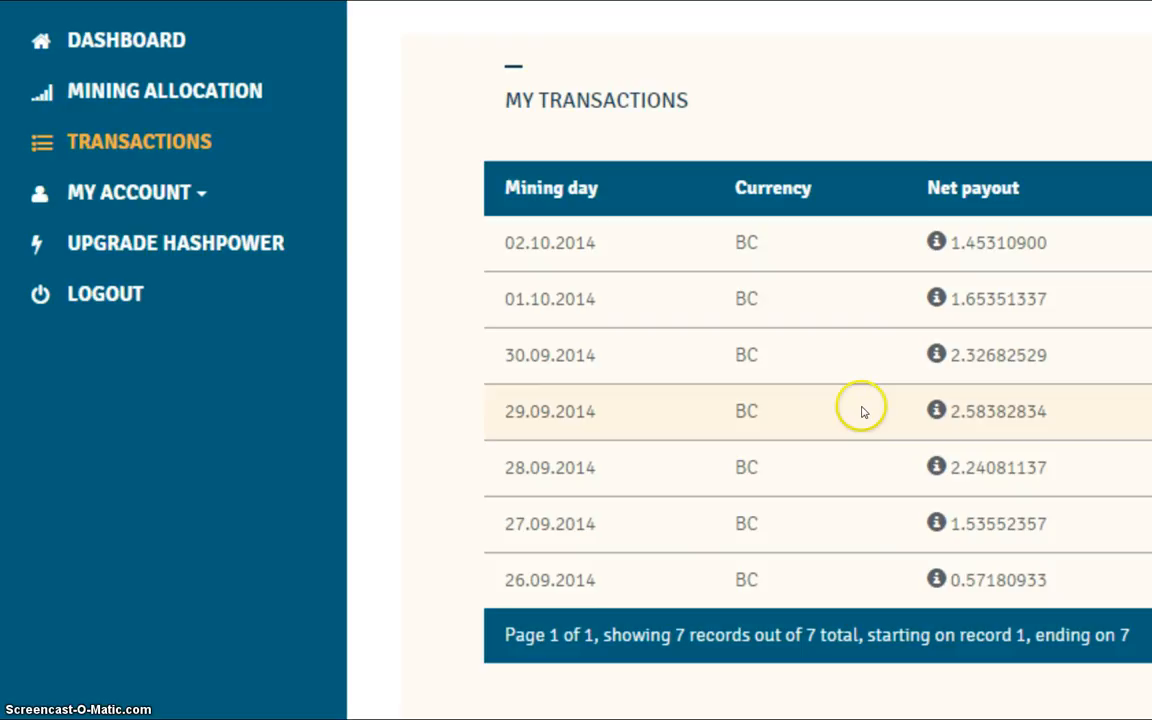
{"action": "mouse_move", "coordinate": [862, 304]}
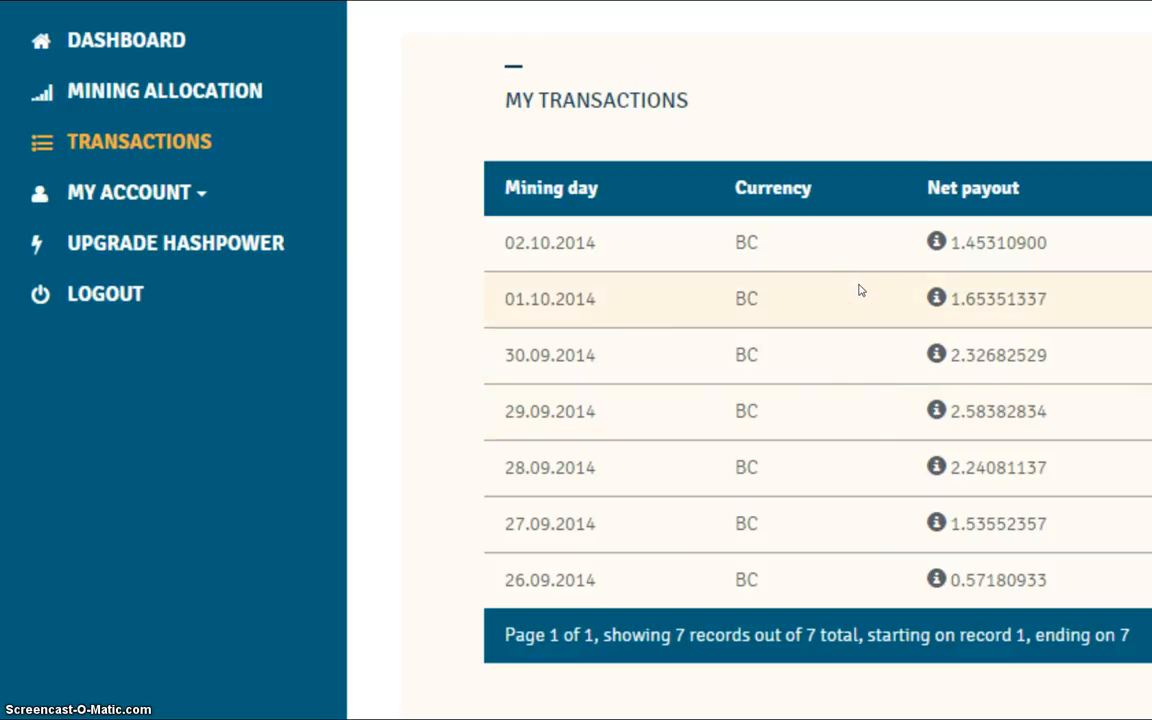
{"action": "mouse_move", "coordinate": [850, 248]}
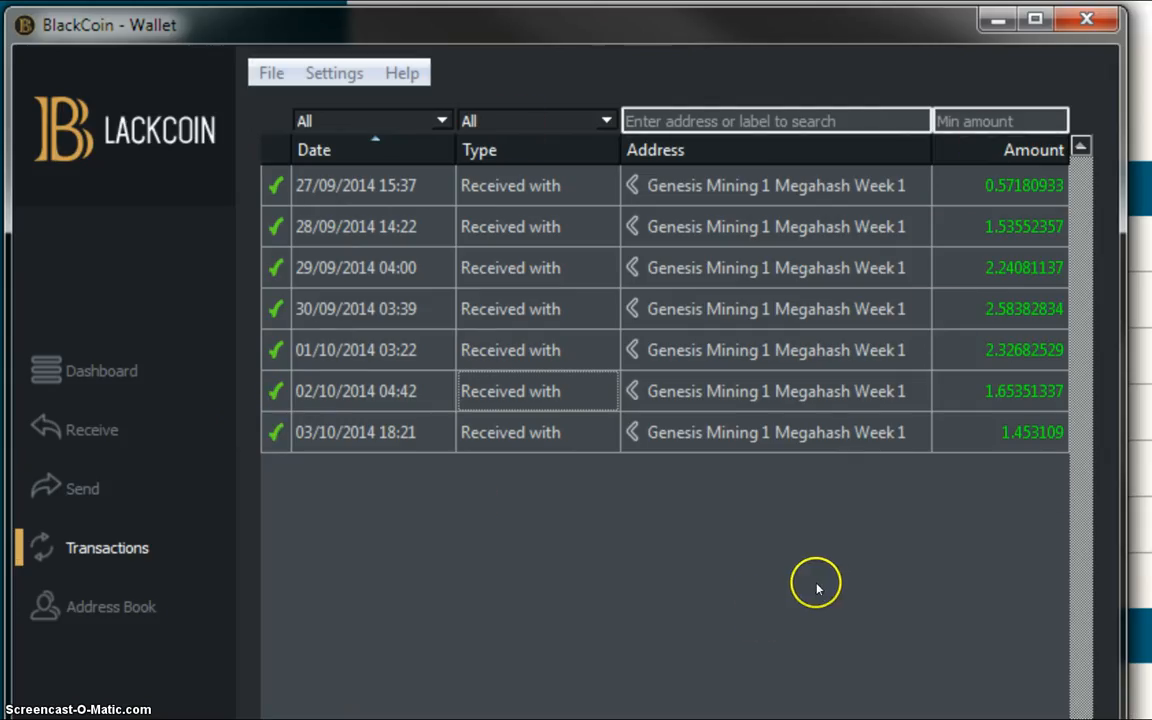
{"action": "mouse_move", "coordinate": [336, 142]}
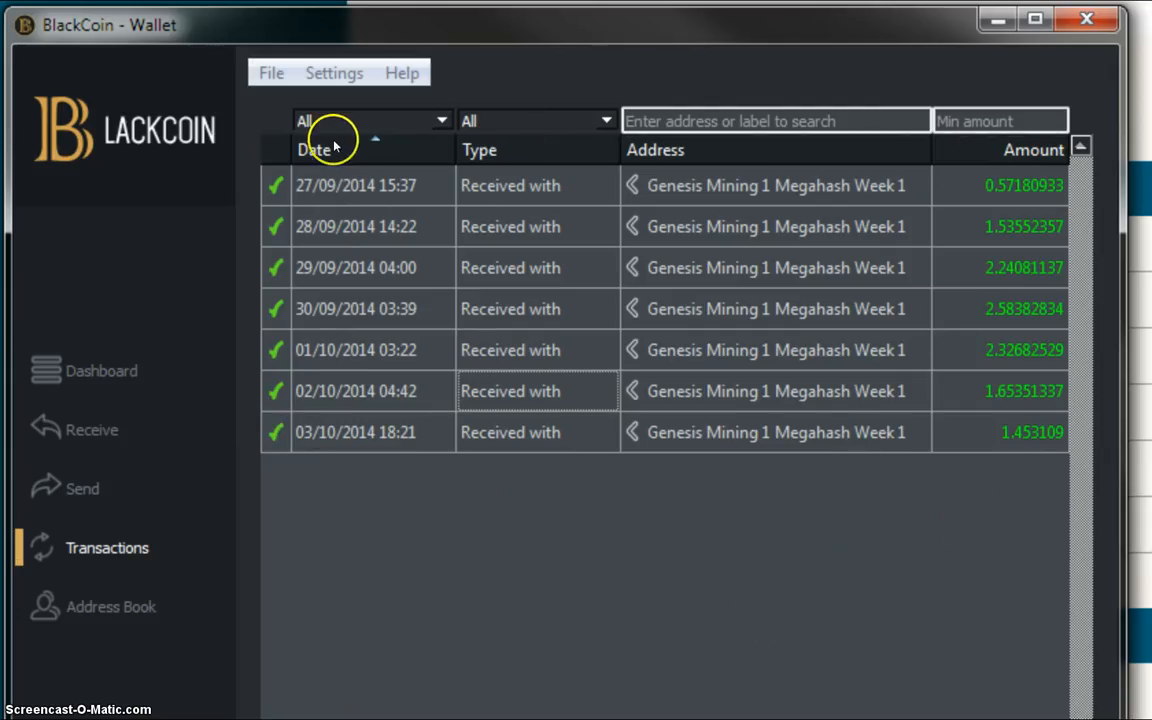
{"action": "mouse_move", "coordinate": [318, 456]}
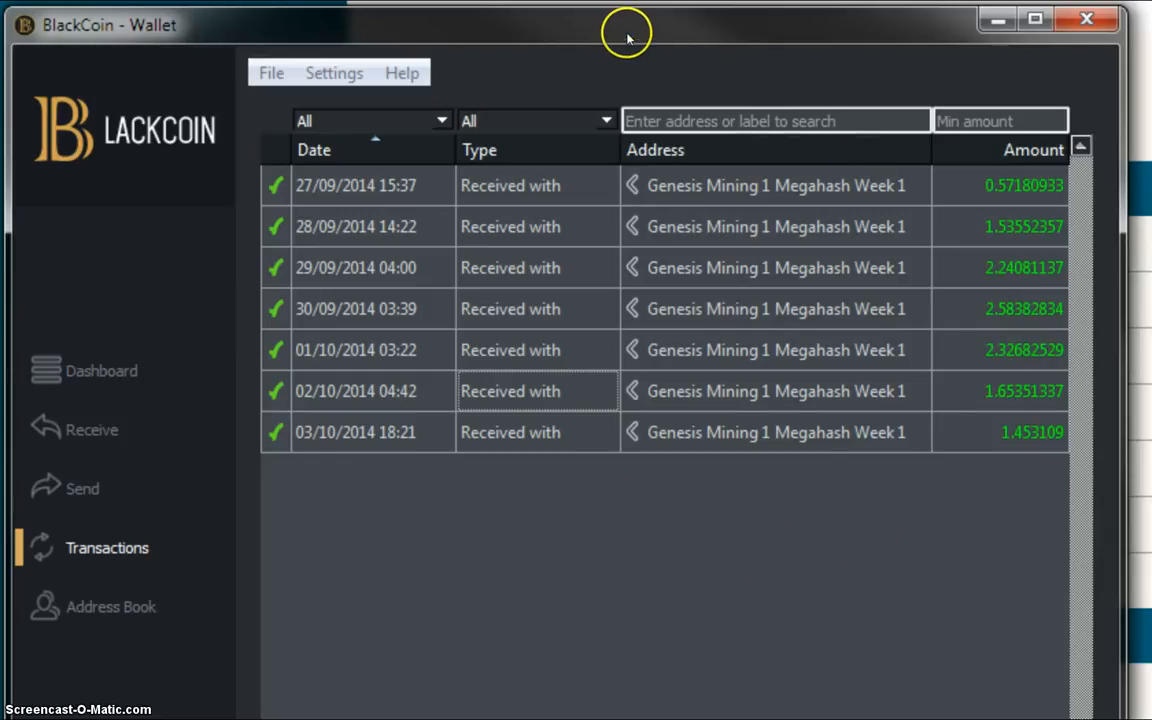
Place the wallet beside the payouts table and list its transactions newest first.
{"action": "left_click_drag", "start_coordinate": [628, 32], "coordinate": [648, 380]}
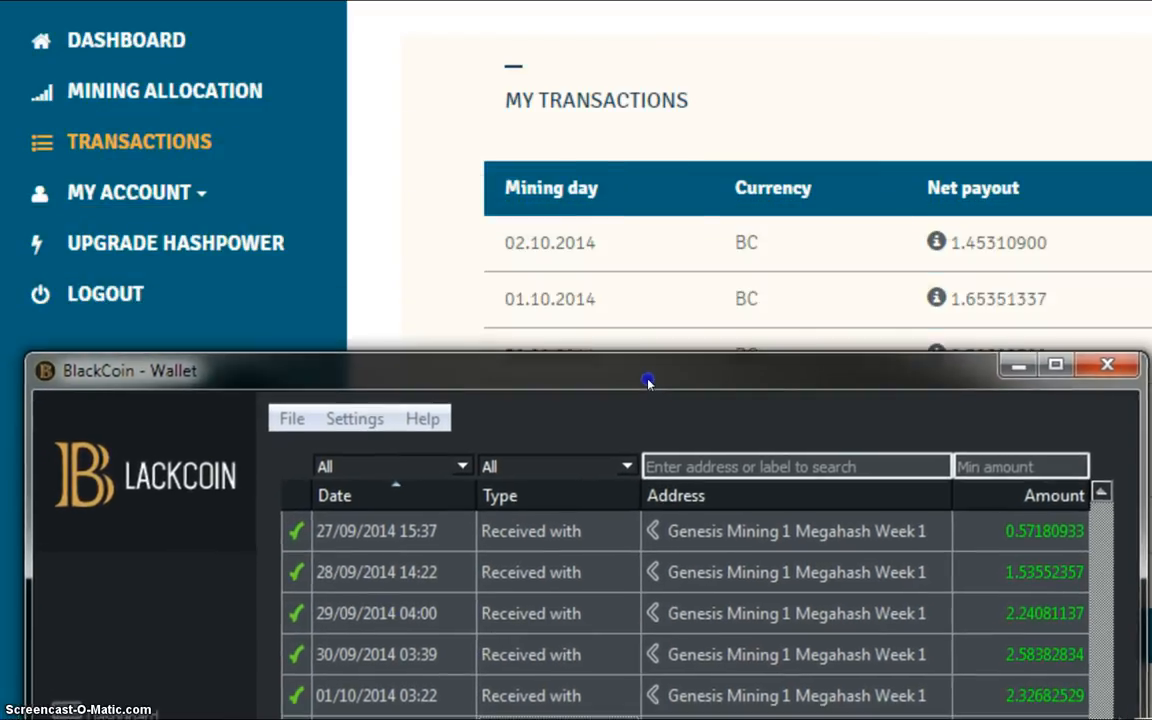
{"action": "left_click", "coordinate": [376, 496]}
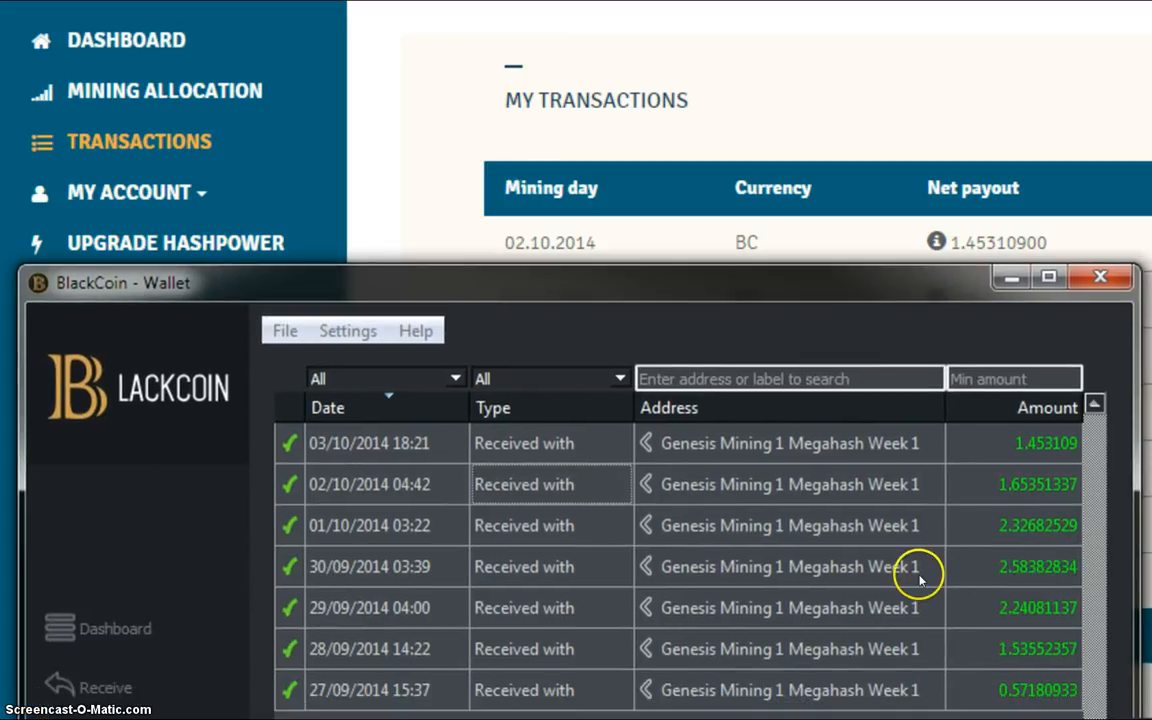
{"action": "mouse_move", "coordinate": [388, 524]}
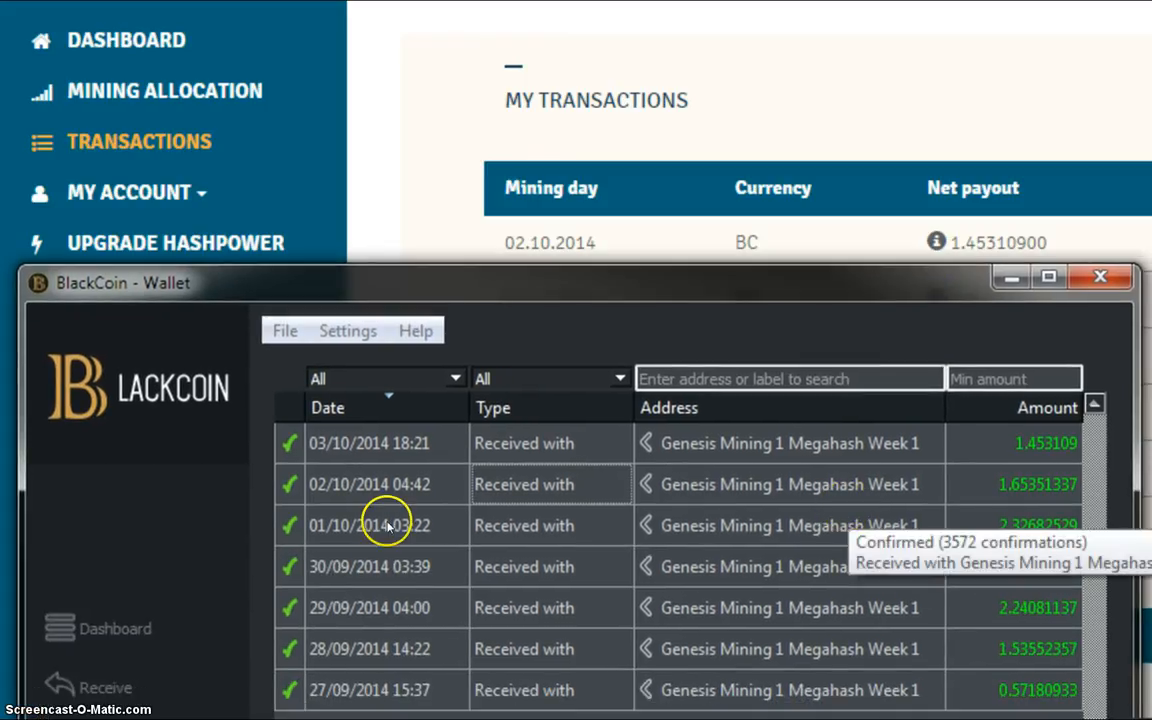
{"action": "mouse_move", "coordinate": [508, 390]}
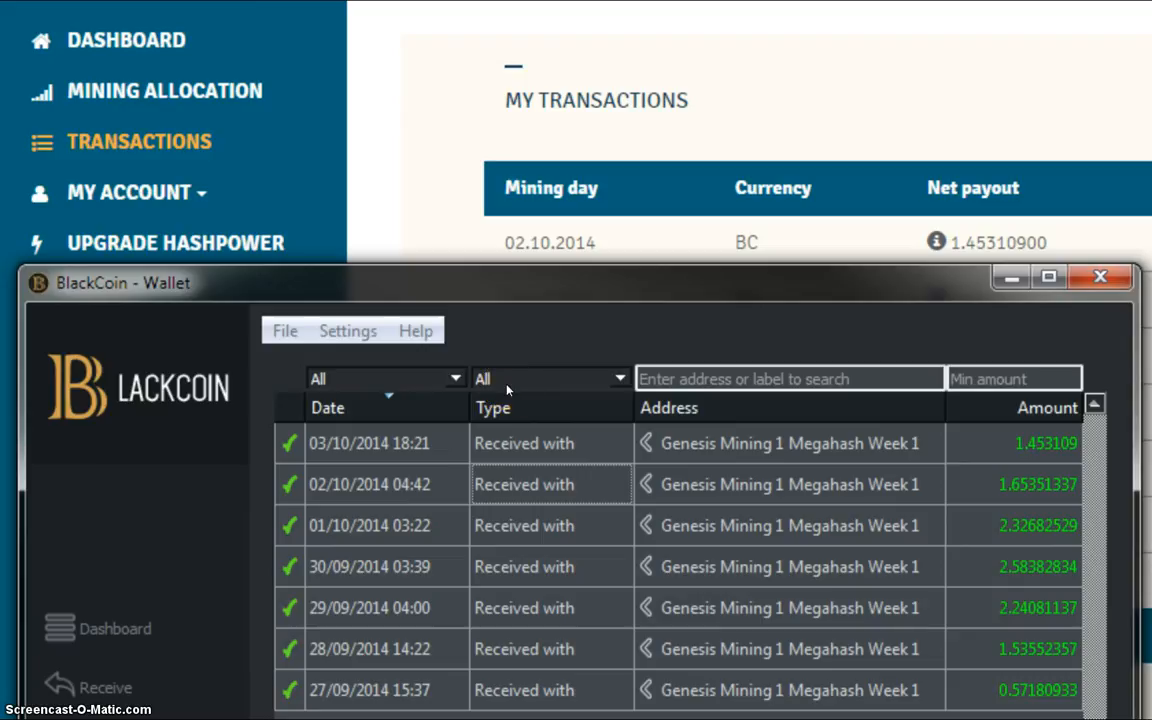
{"action": "mouse_move", "coordinate": [180, 610]}
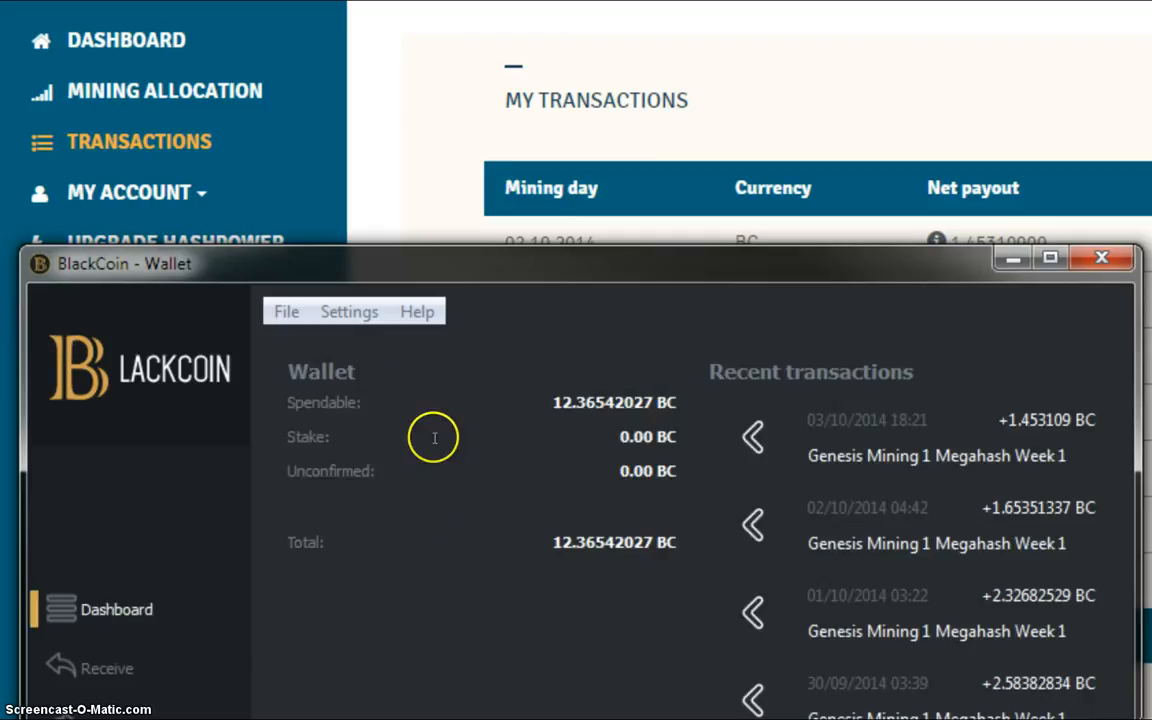
{"action": "mouse_move", "coordinate": [556, 404]}
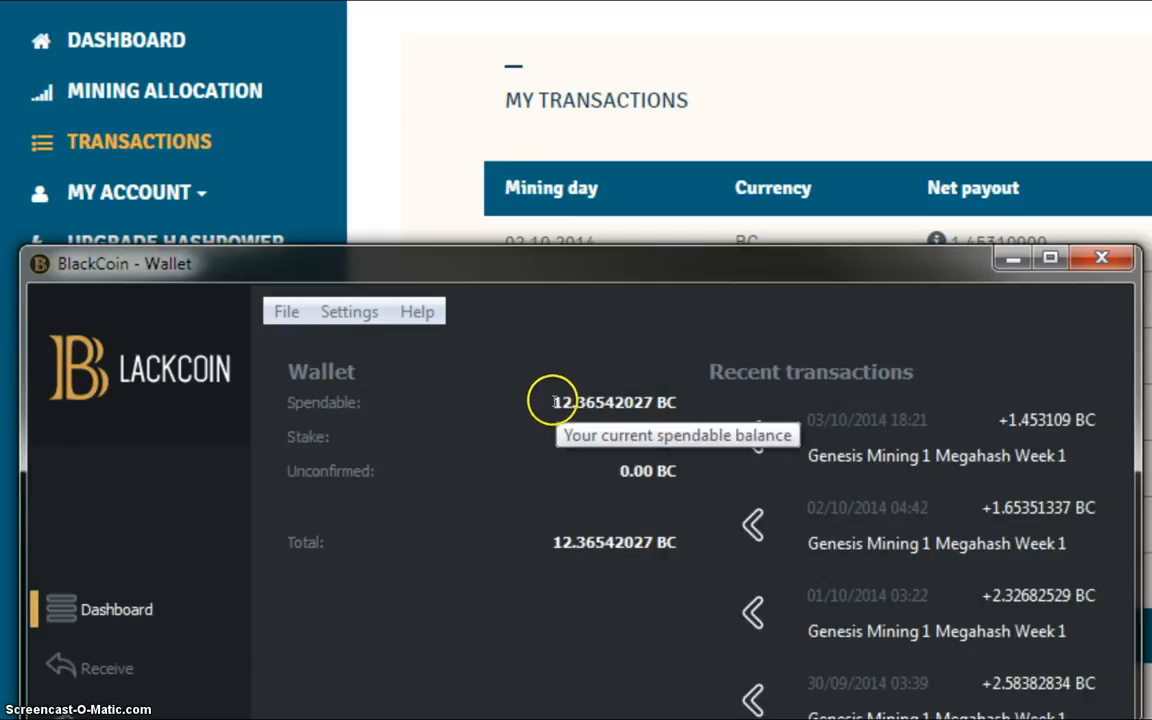
{"action": "mouse_move", "coordinate": [576, 402]}
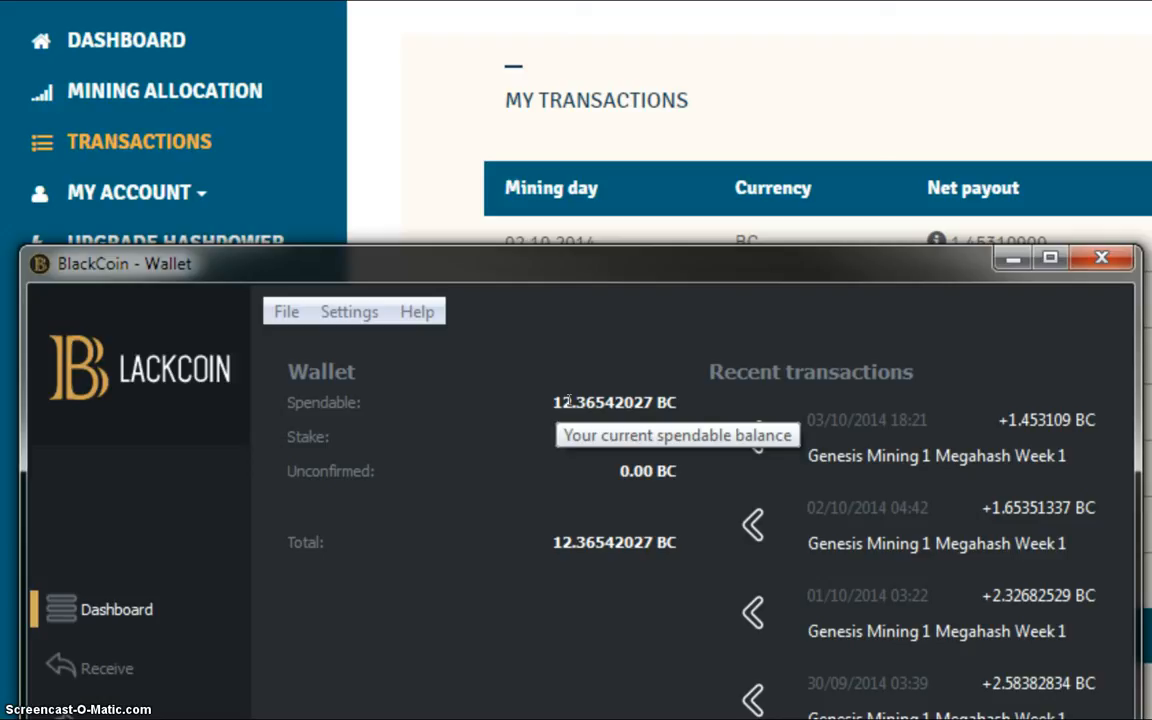
{"action": "mouse_move", "coordinate": [488, 436]}
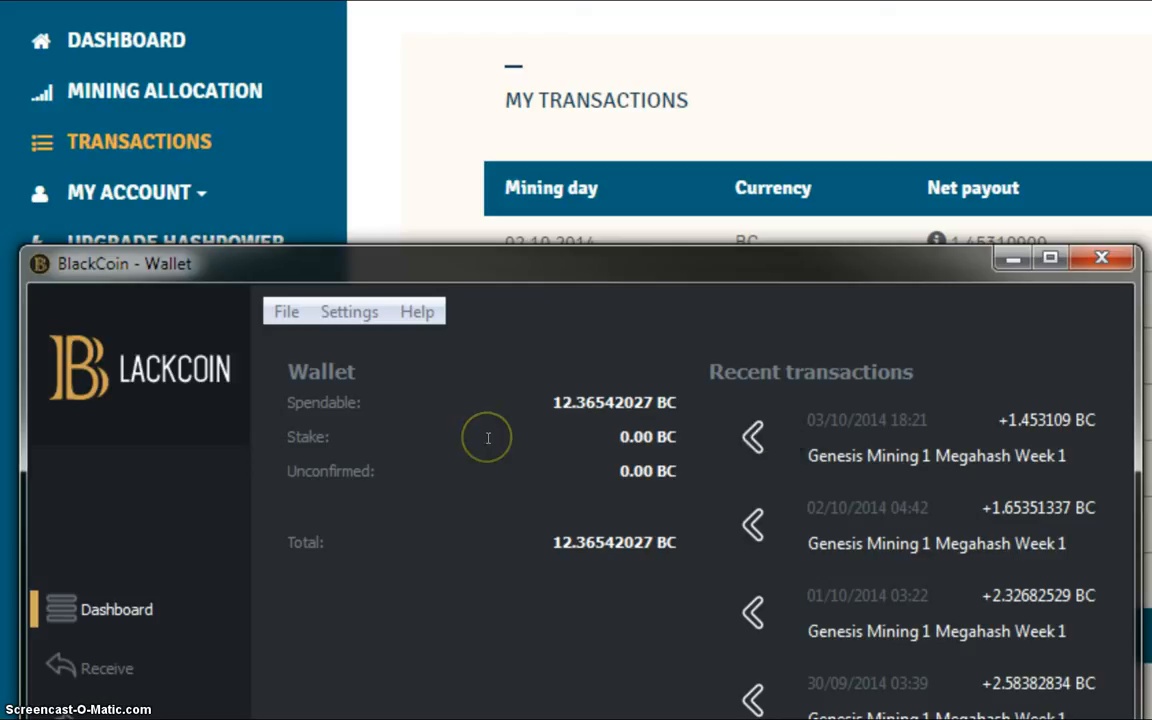
{"action": "mouse_move", "coordinate": [440, 380]}
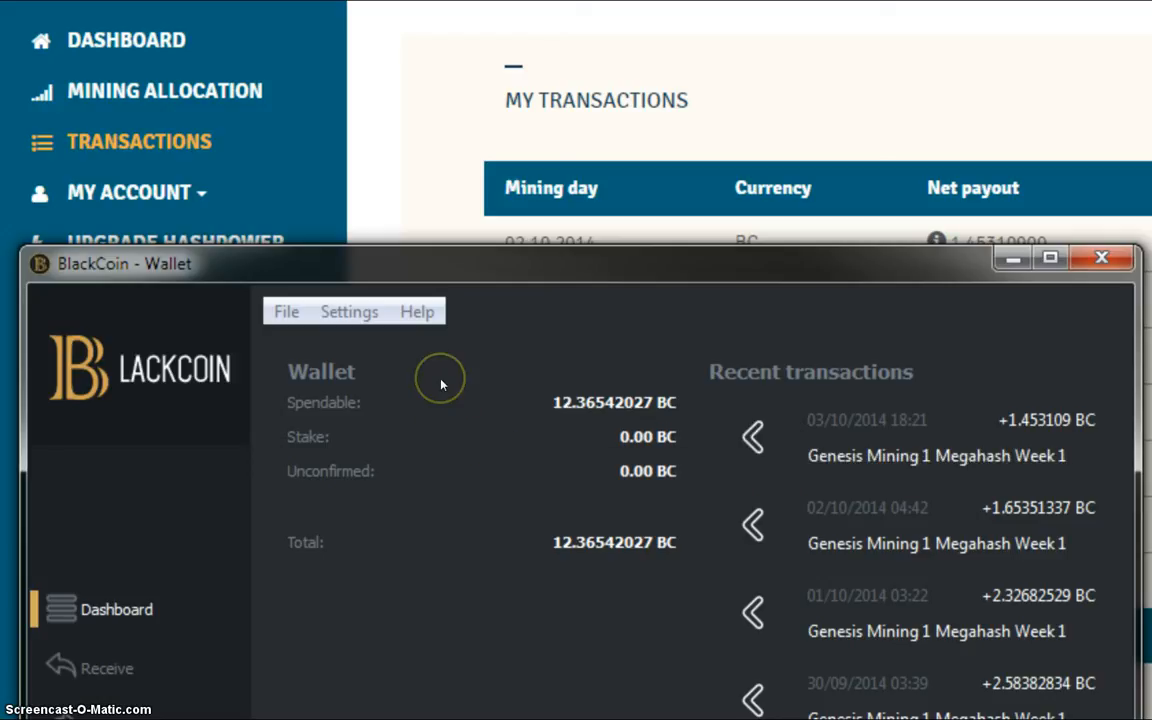
{"action": "mouse_move", "coordinate": [364, 480]}
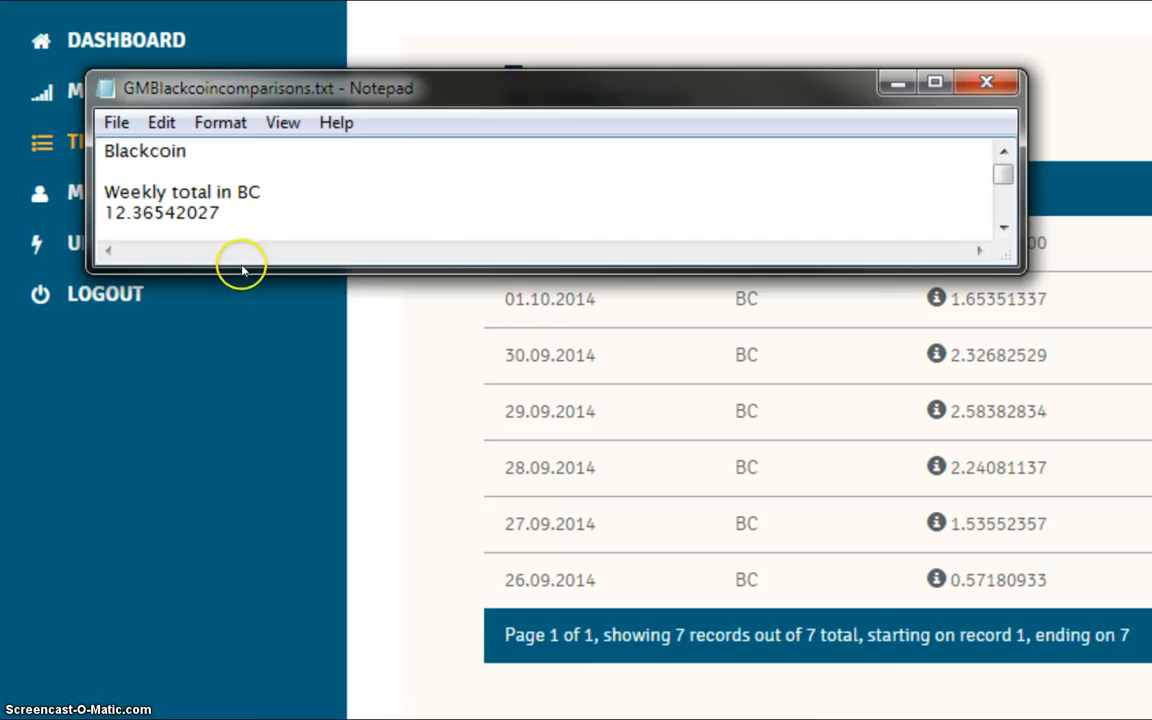
{"action": "mouse_move", "coordinate": [304, 220]}
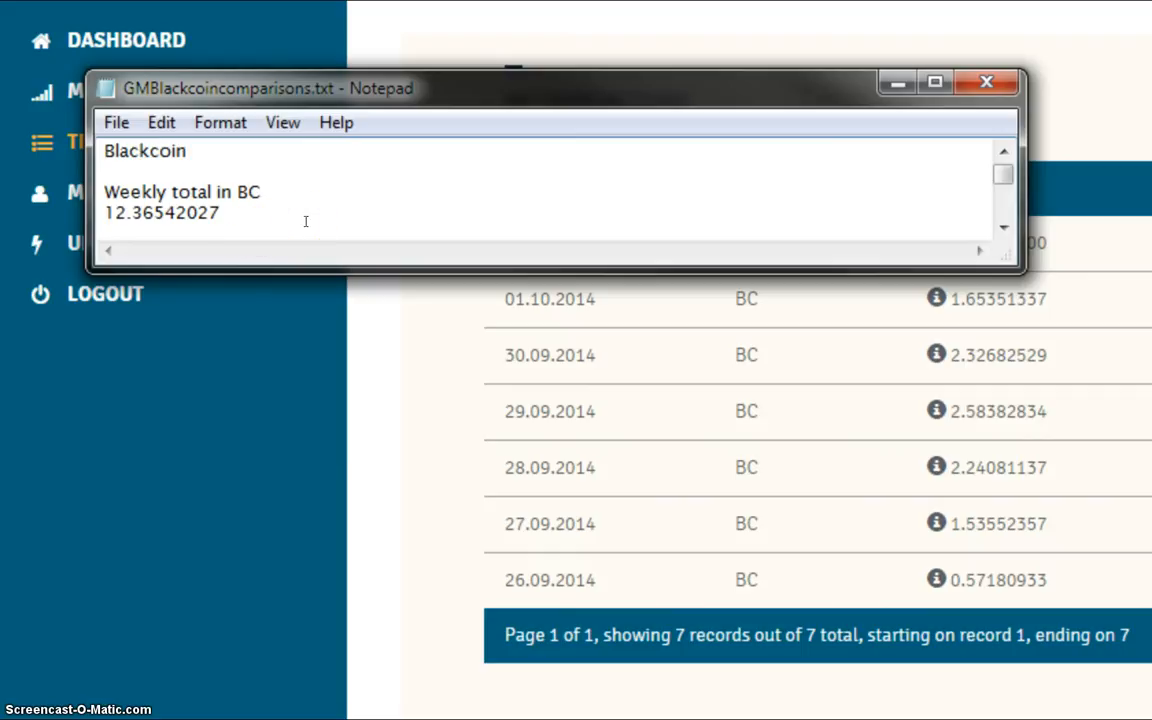
{"action": "mouse_move", "coordinate": [300, 224]}
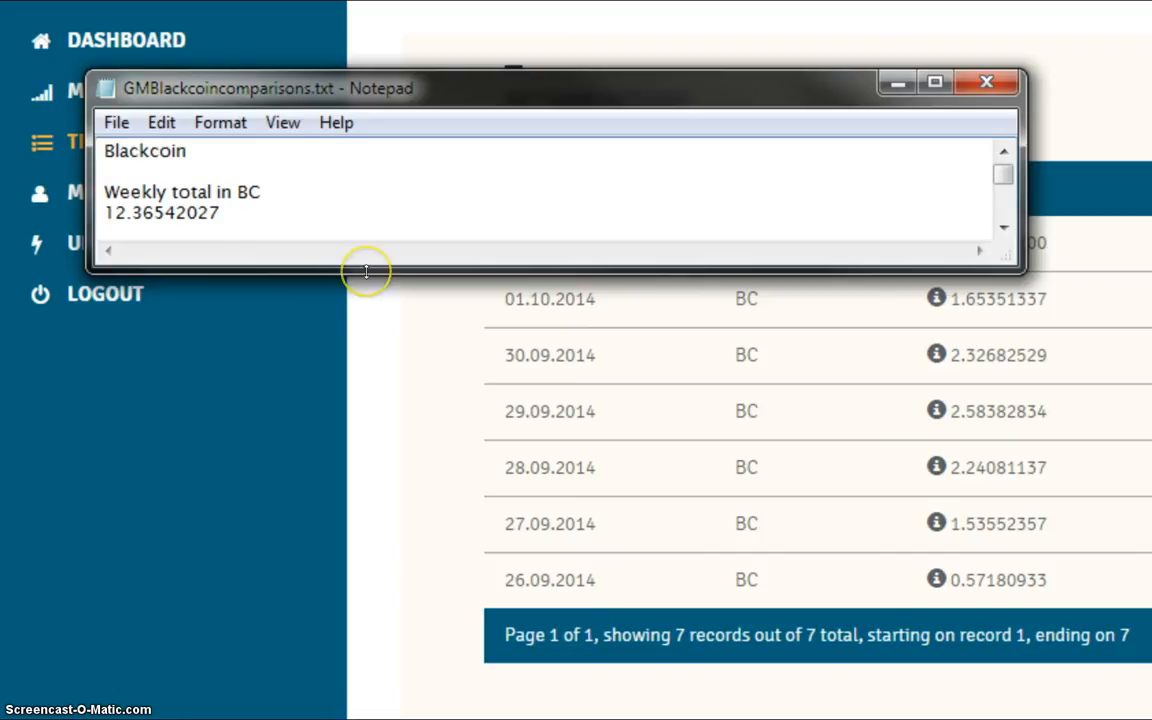
{"action": "mouse_move", "coordinate": [364, 272]}
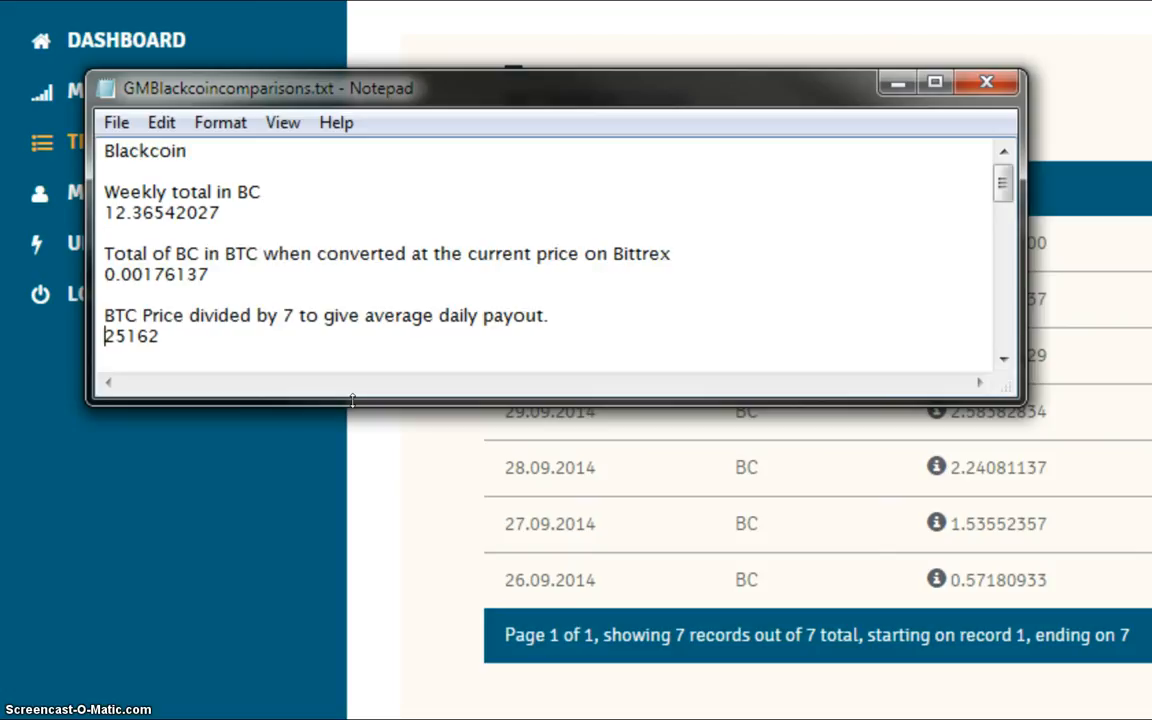
{"action": "mouse_move", "coordinate": [516, 532]}
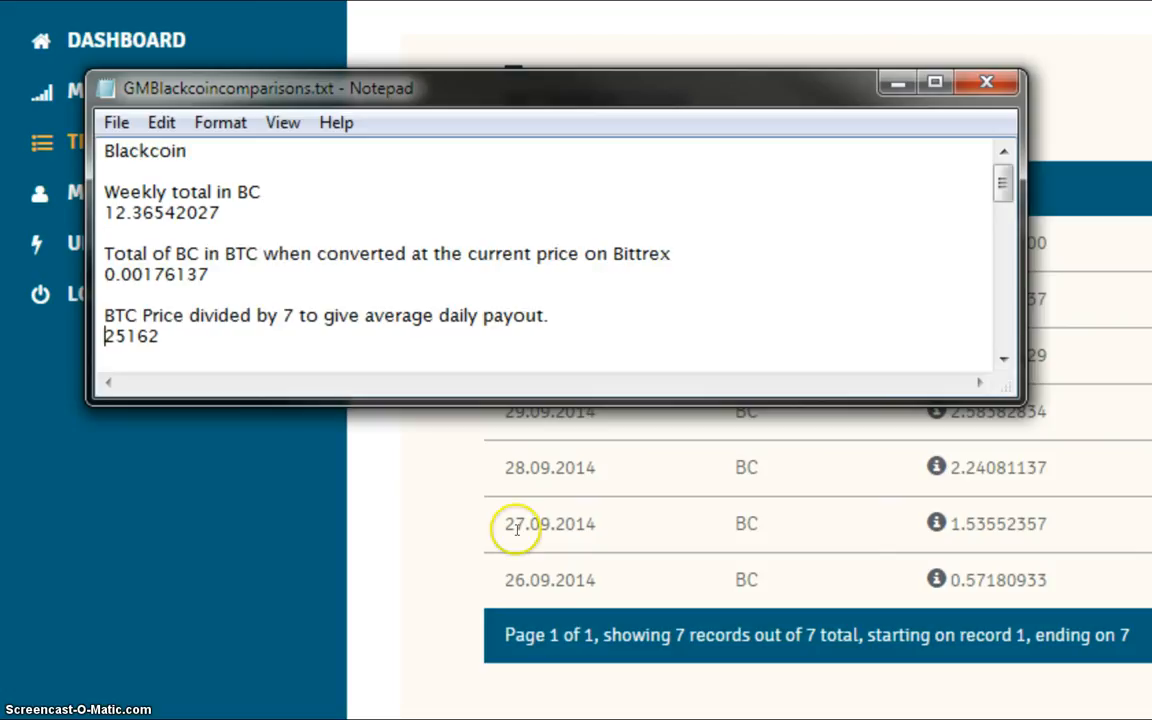
{"action": "mouse_move", "coordinate": [972, 530]}
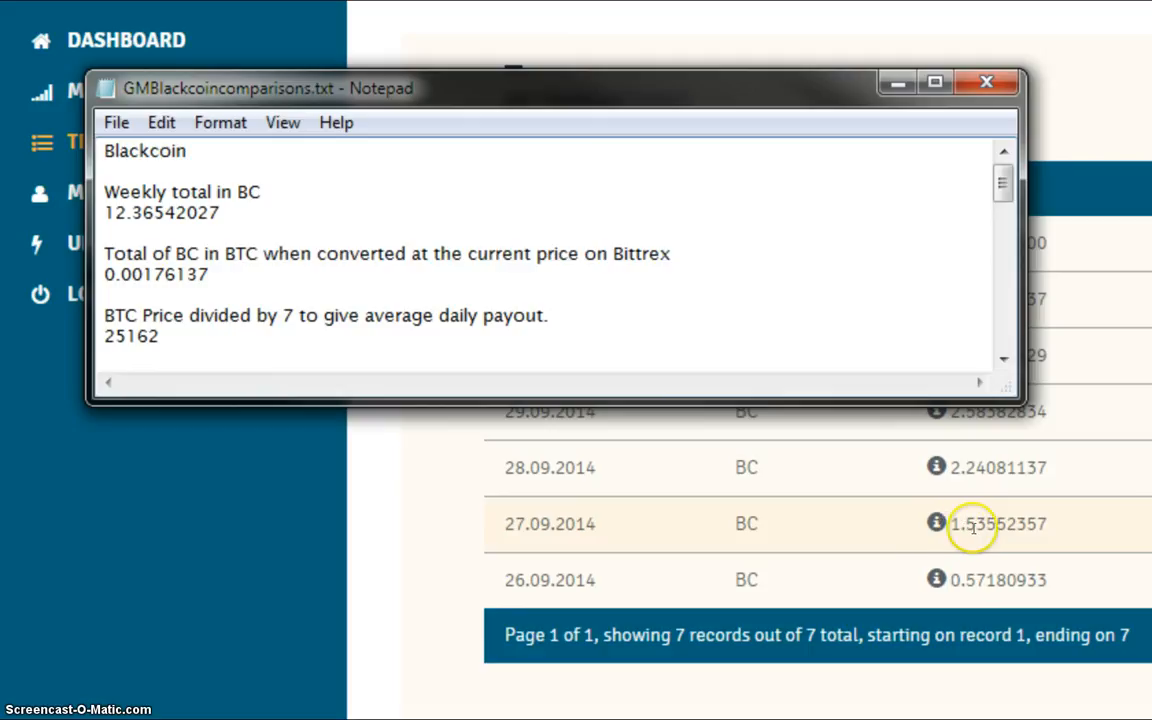
{"action": "mouse_move", "coordinate": [980, 528]}
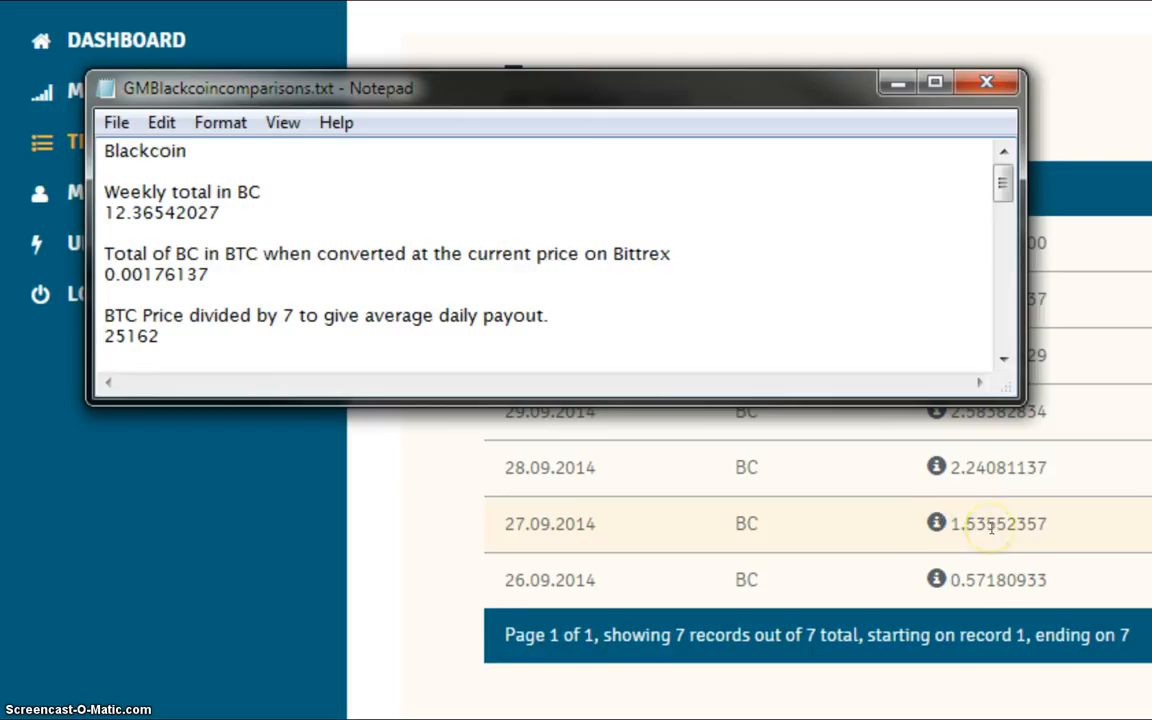
{"action": "mouse_move", "coordinate": [980, 532]}
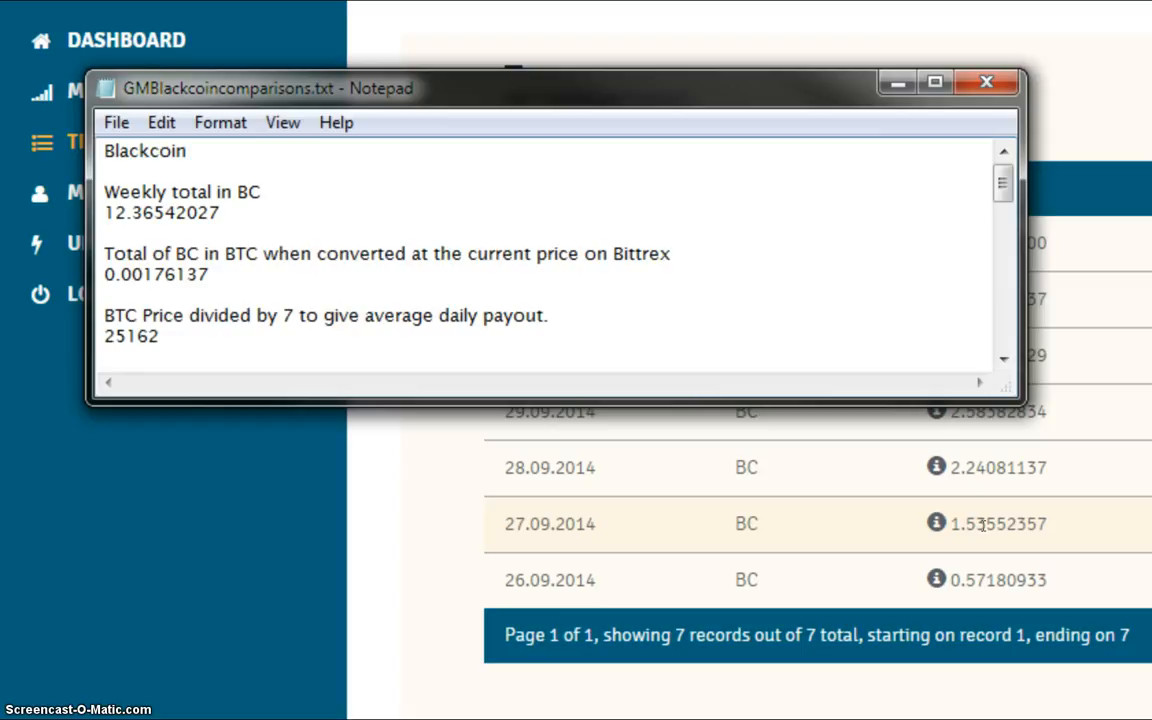
{"action": "left_click", "coordinate": [110, 336]}
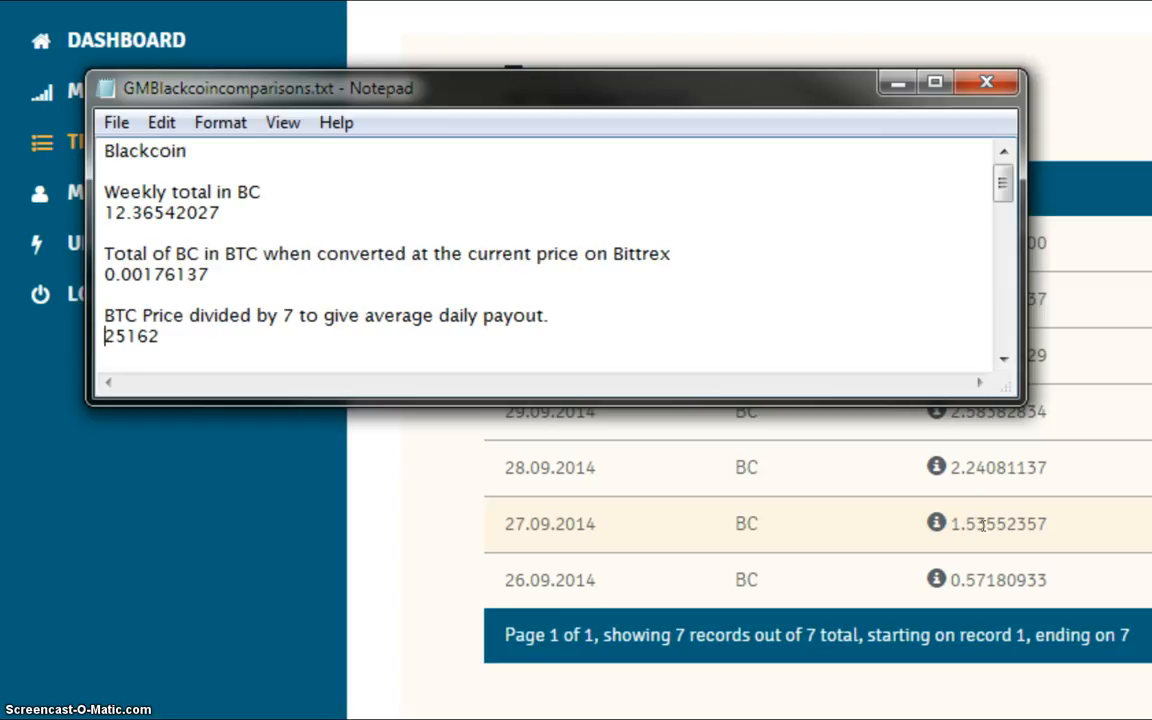